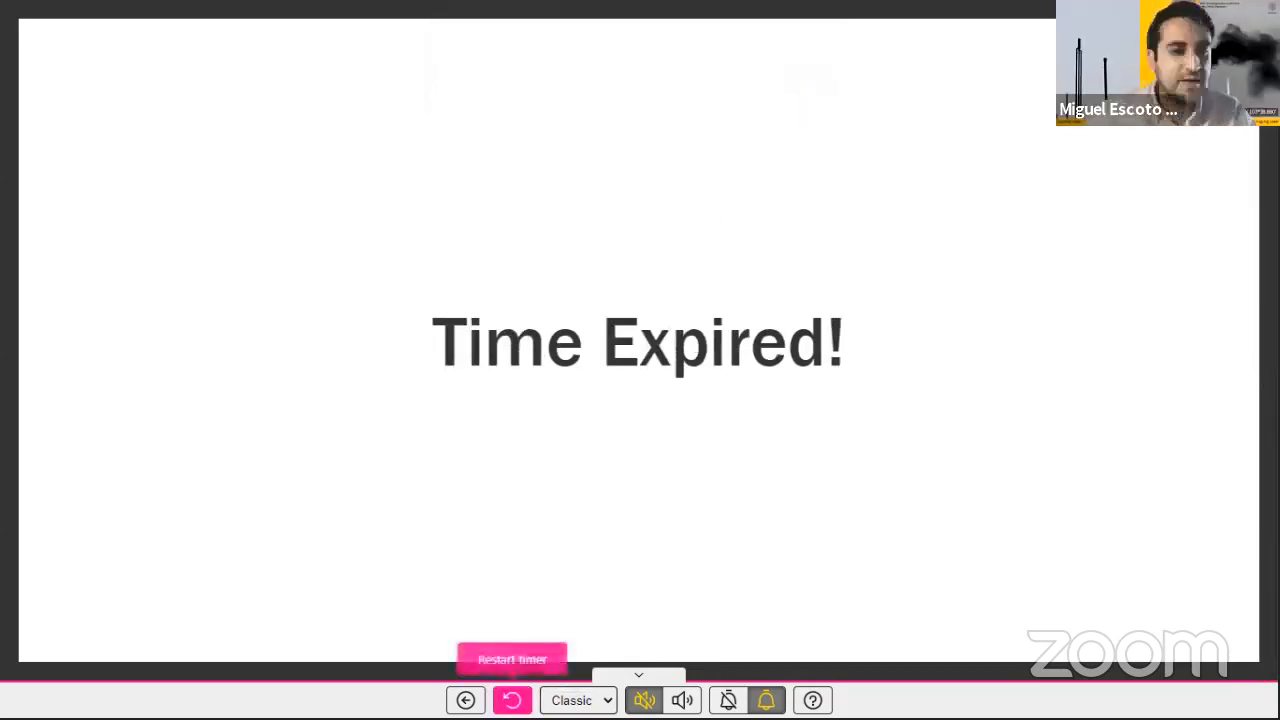
Wait on the shared e.ggtimer.com countdown until its 'Time Expired!' alert appears.
click(512, 700)
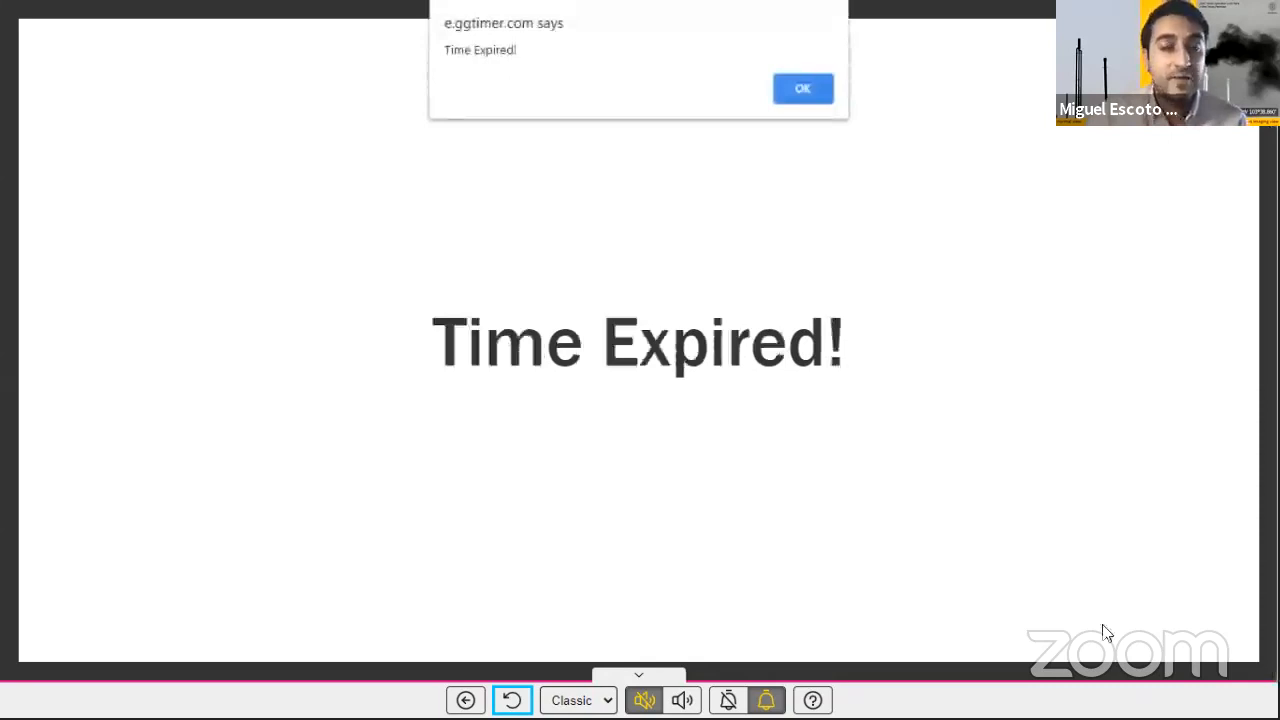
Confirm OK on the e.ggtimer.com 'Time Expired!' alert, leaving only the expired-timer page.
click(802, 88)
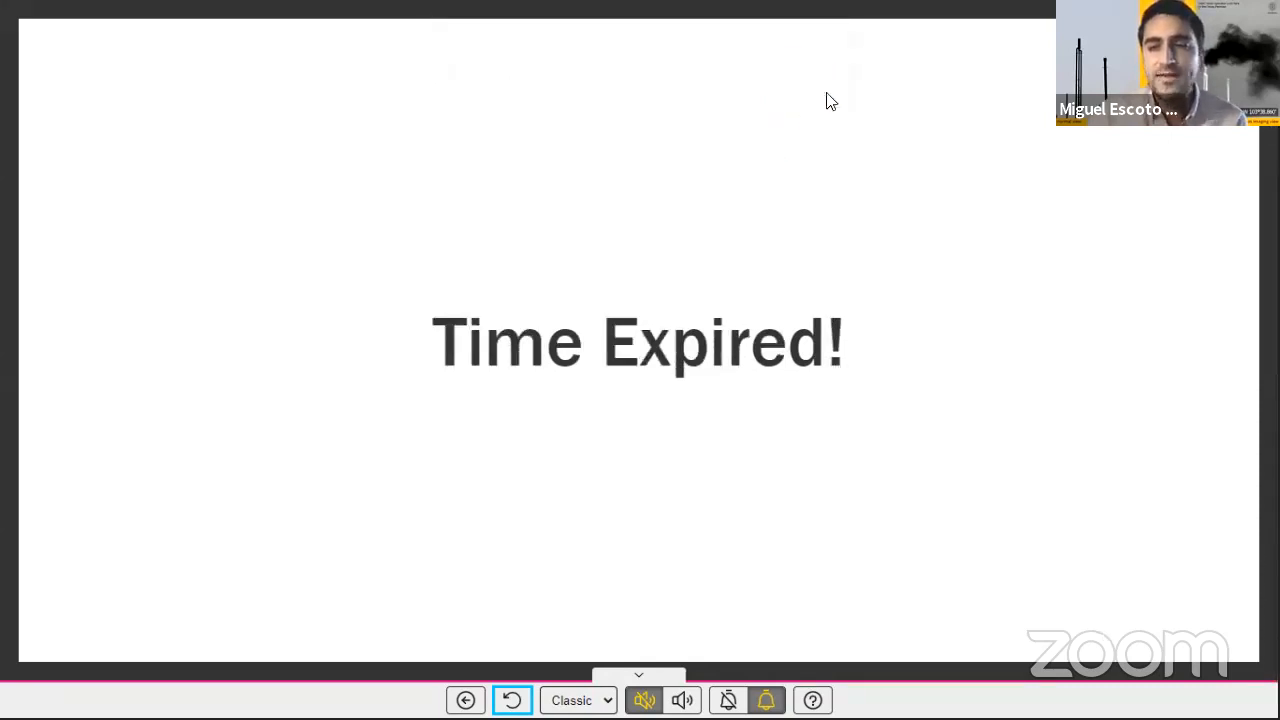
mouse_move(856, 92)
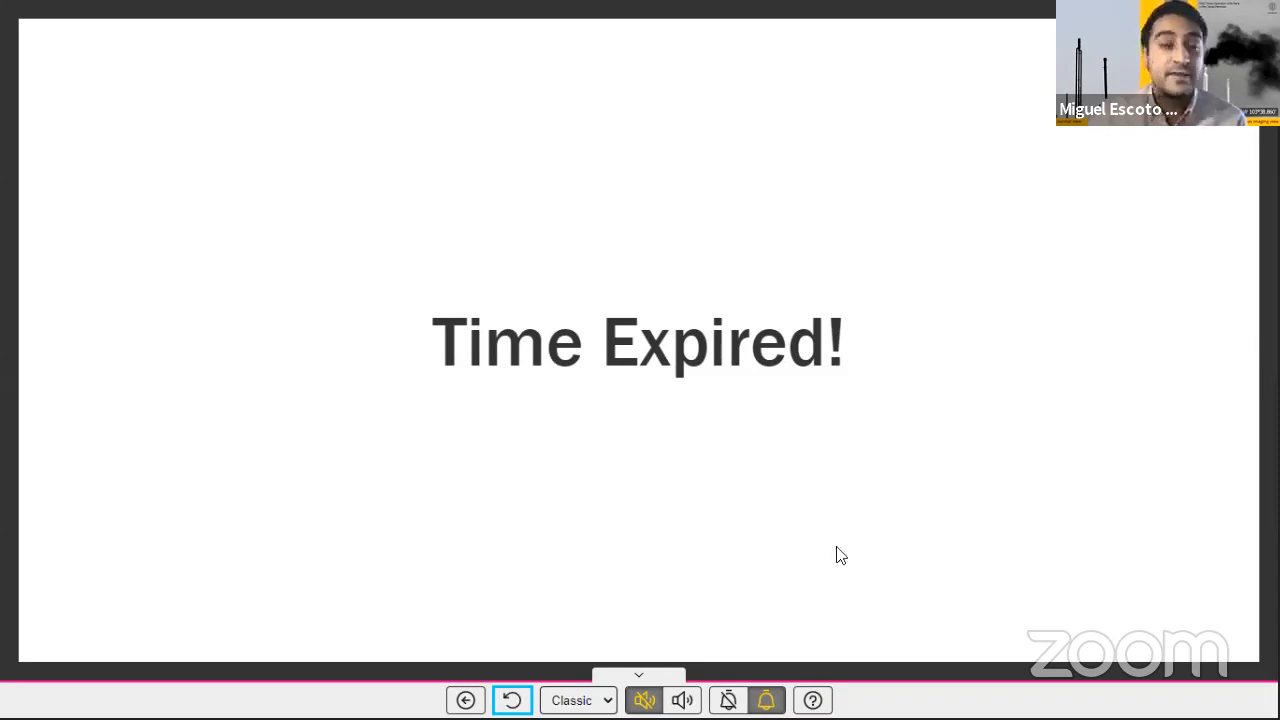
mouse_move(844, 516)
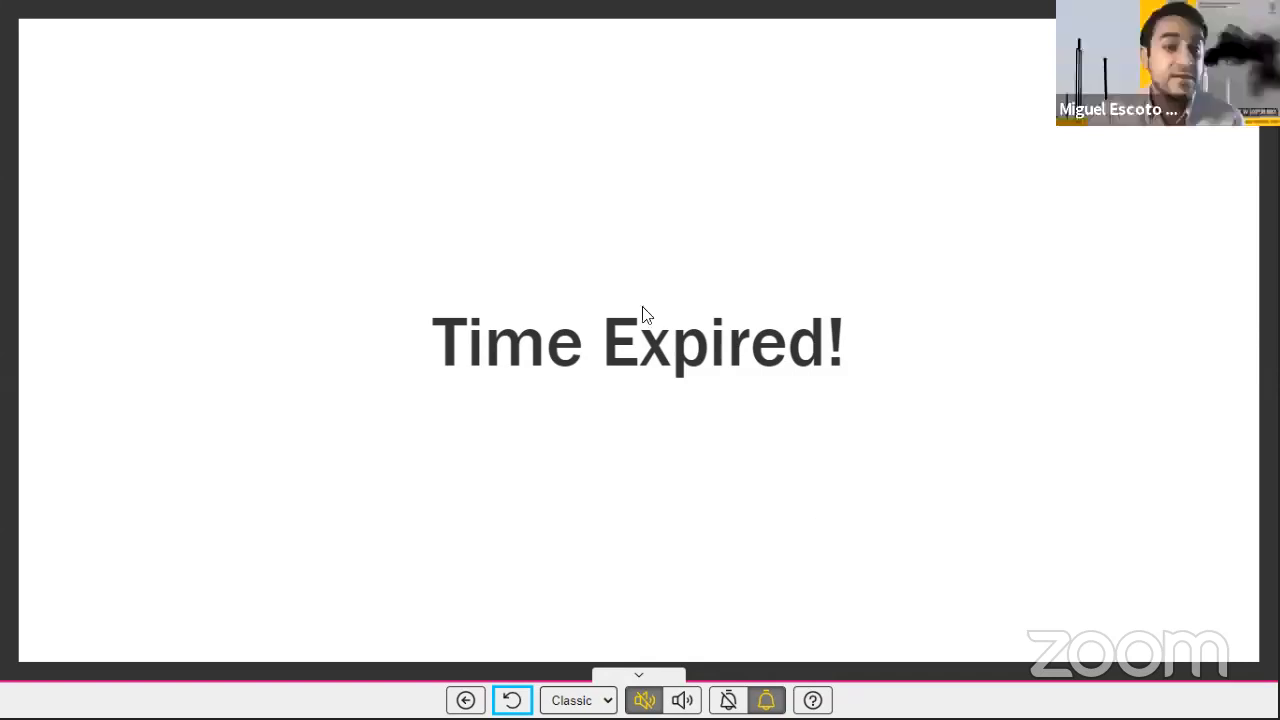
mouse_move(516, 92)
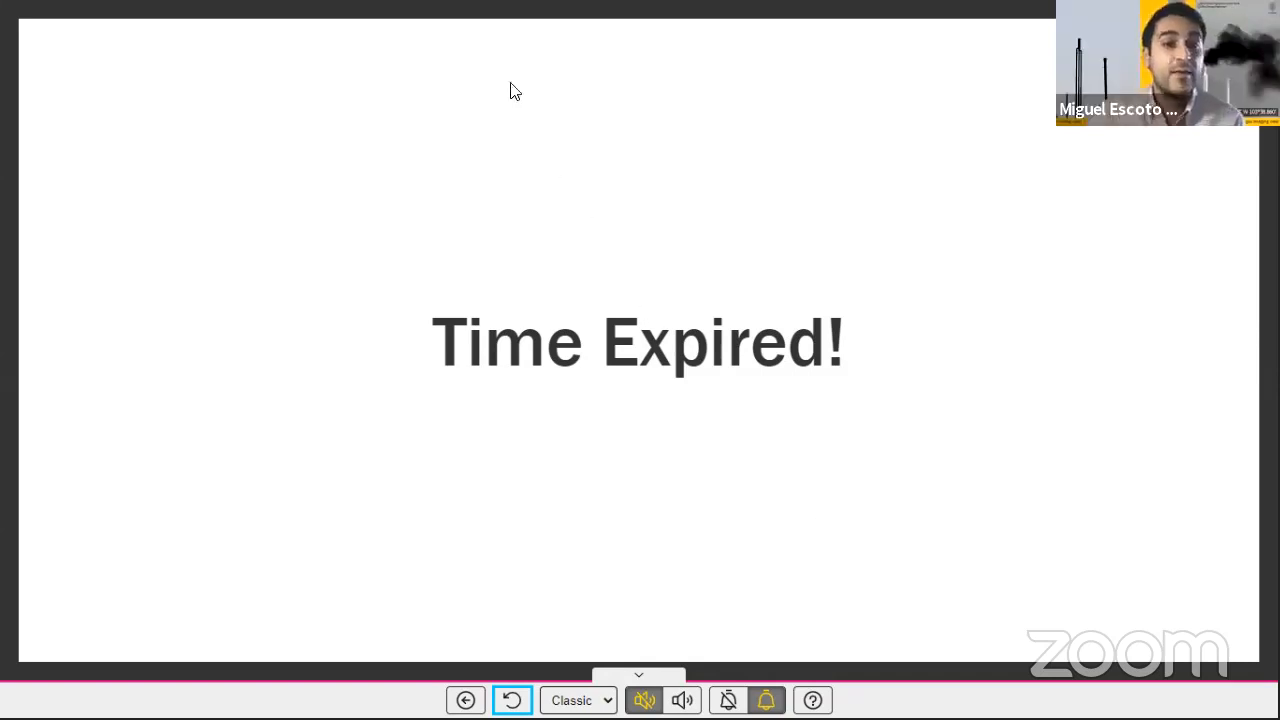